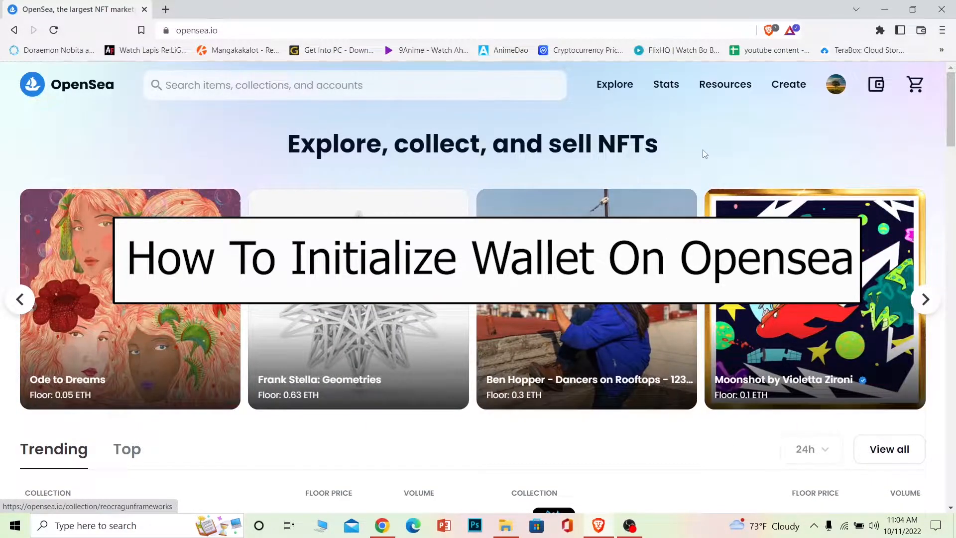
mouse_move(721, 181)
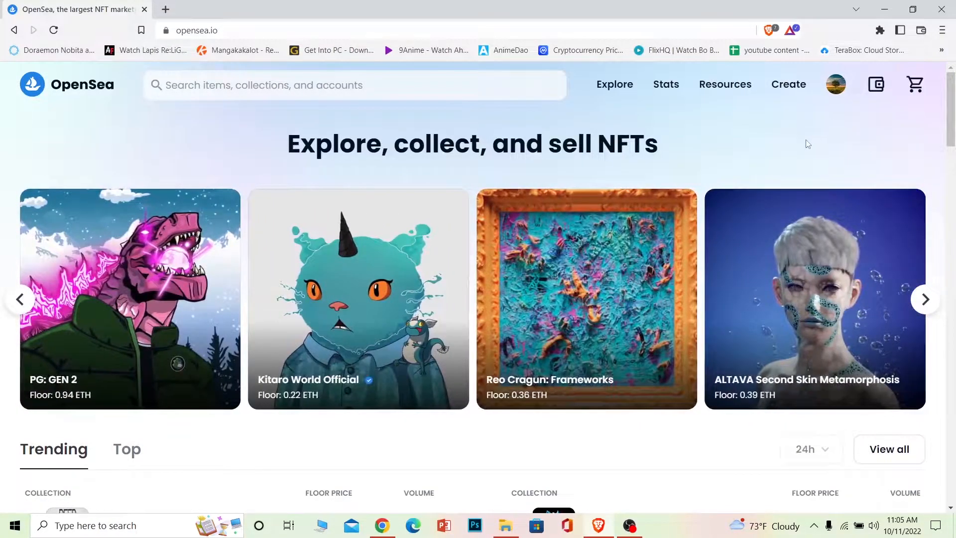
Step: Navigate from the profile menu to My Collections and reach the tree NFT's page
click(834, 84)
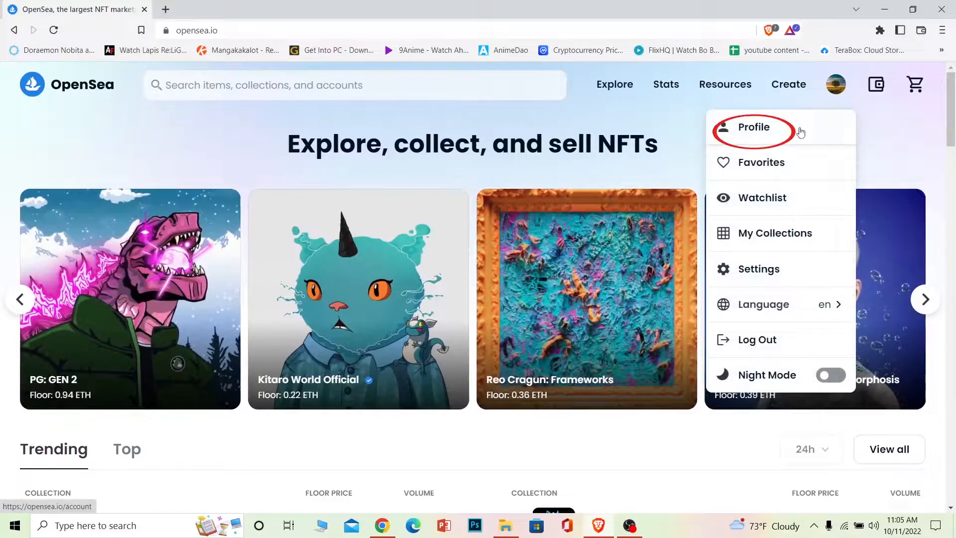
click(754, 127)
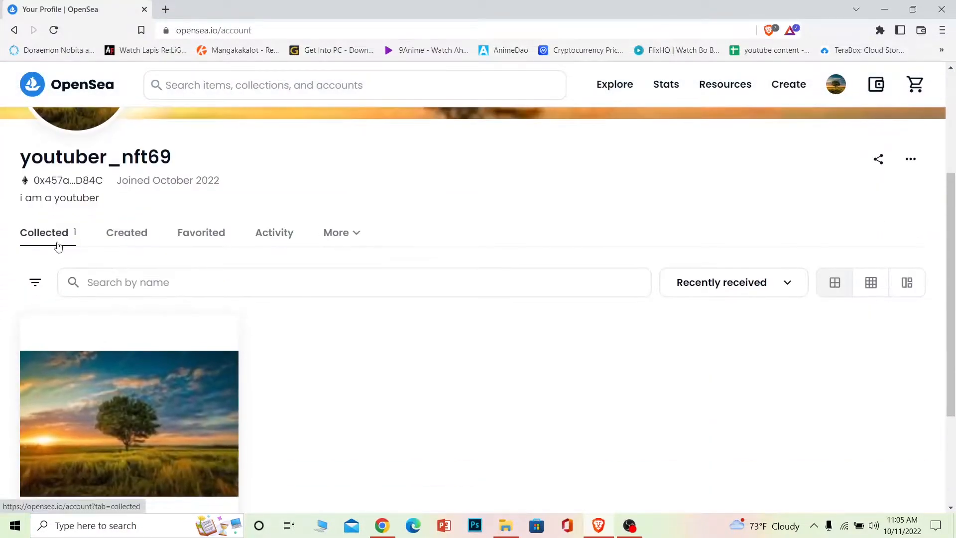
scroll(down, 3)
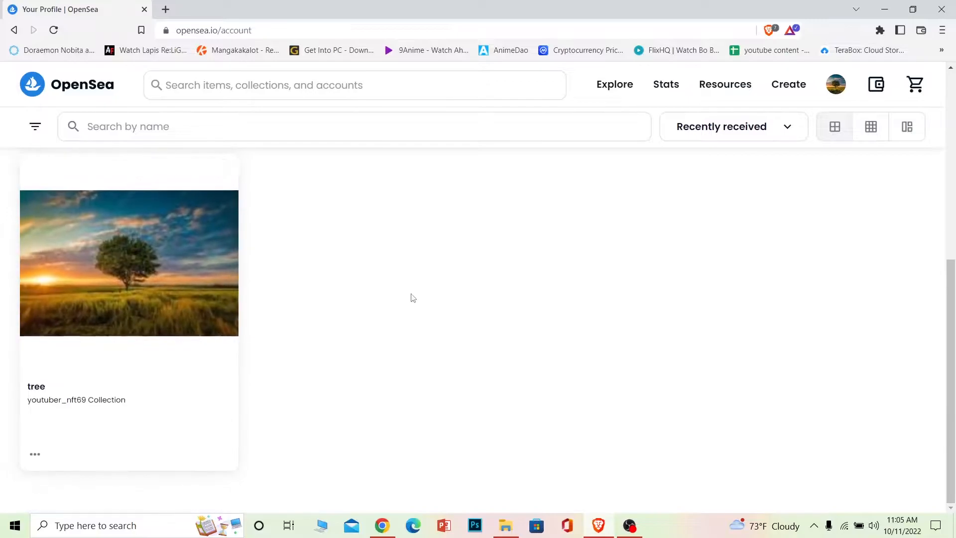
click(835, 83)
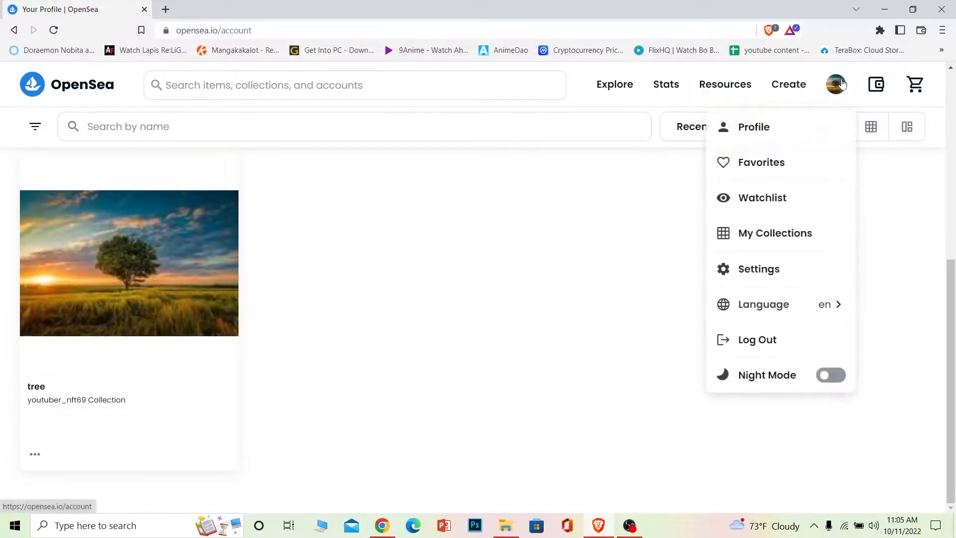
click(775, 232)
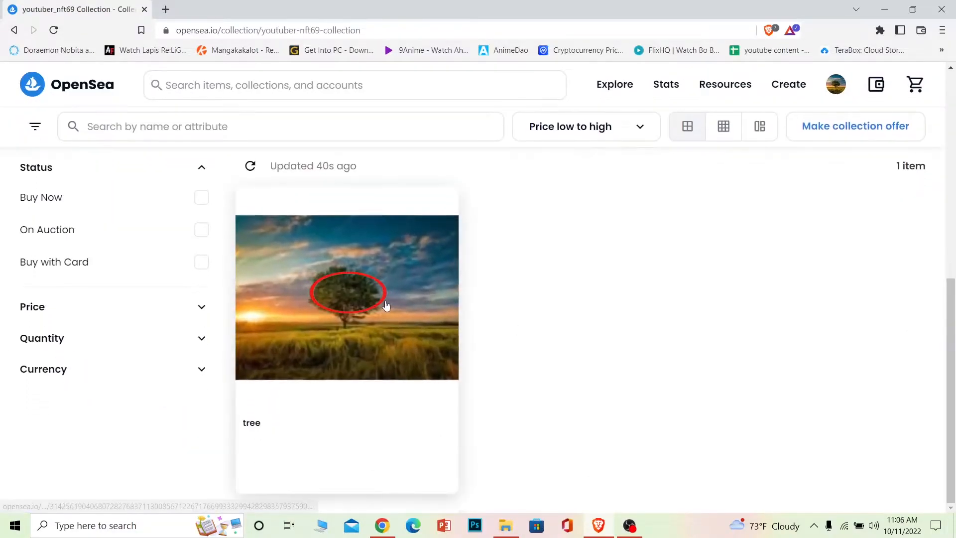
click(346, 298)
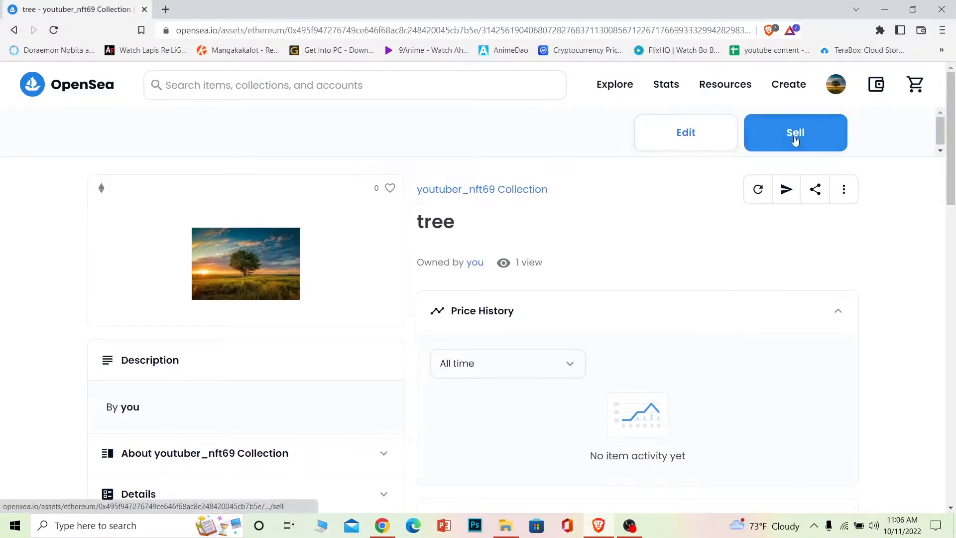
Step: Start the sale listing for the tree NFT with a fixed price of 1 ETH
scroll(down, 3)
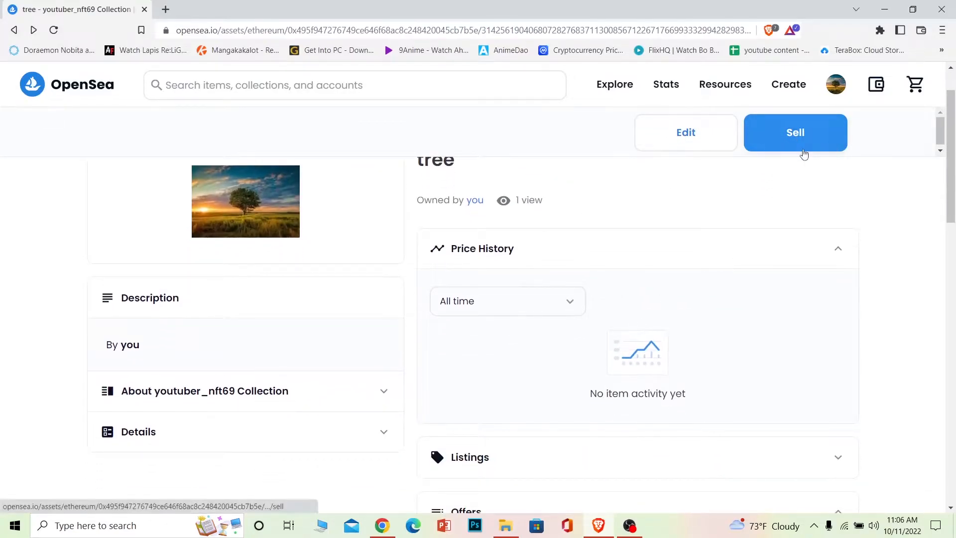
click(795, 133)
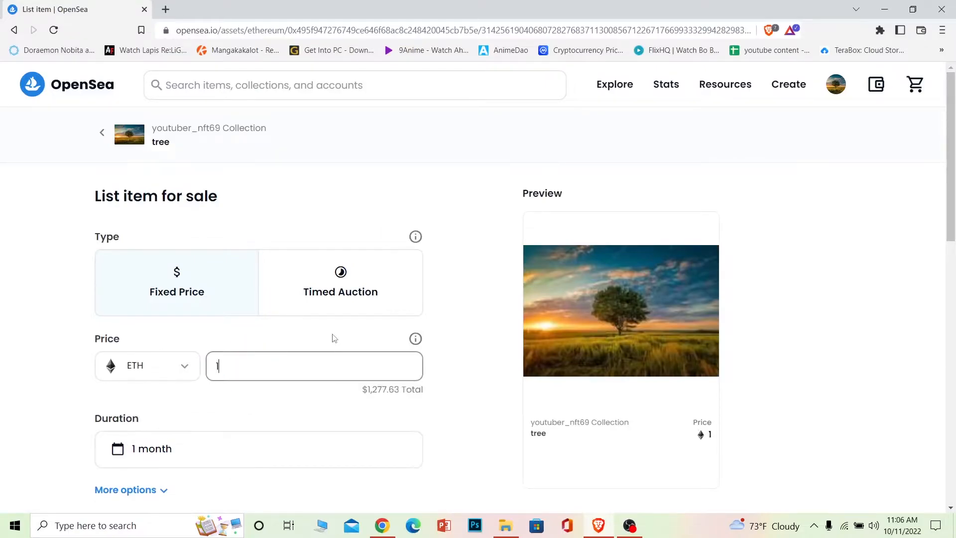
scroll(down, 3)
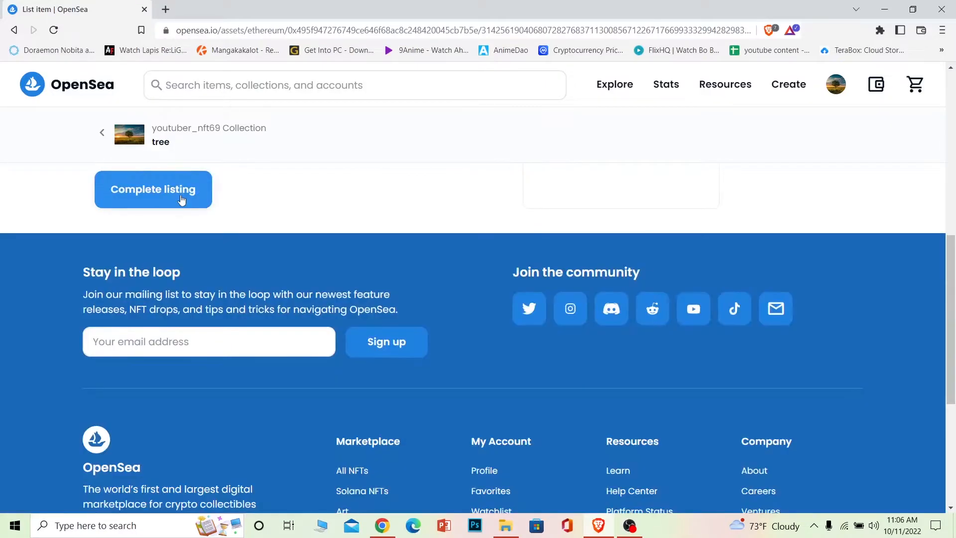
Step: Complete the 1 ETH listing, sign it in MetaMask, and return to the OpenSea home page
click(153, 189)
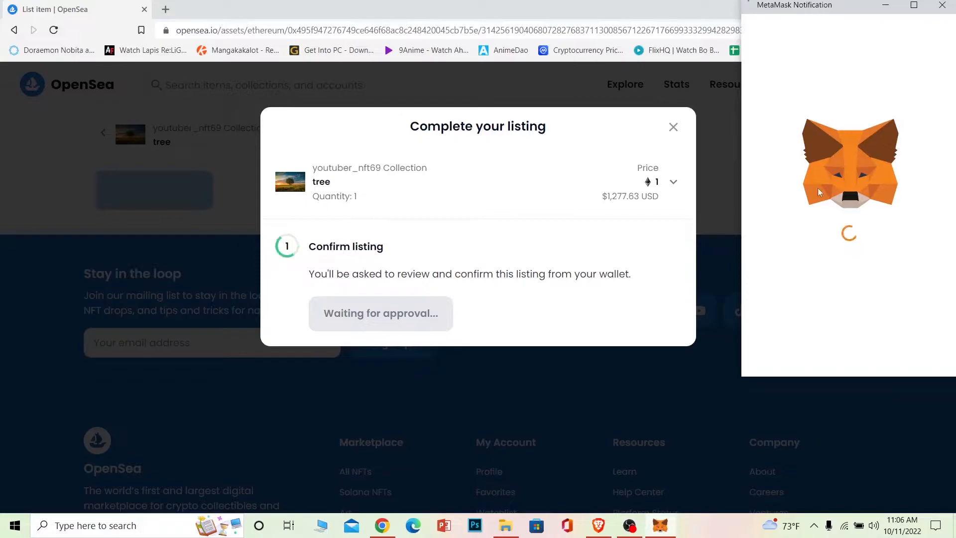
mouse_move(793, 278)
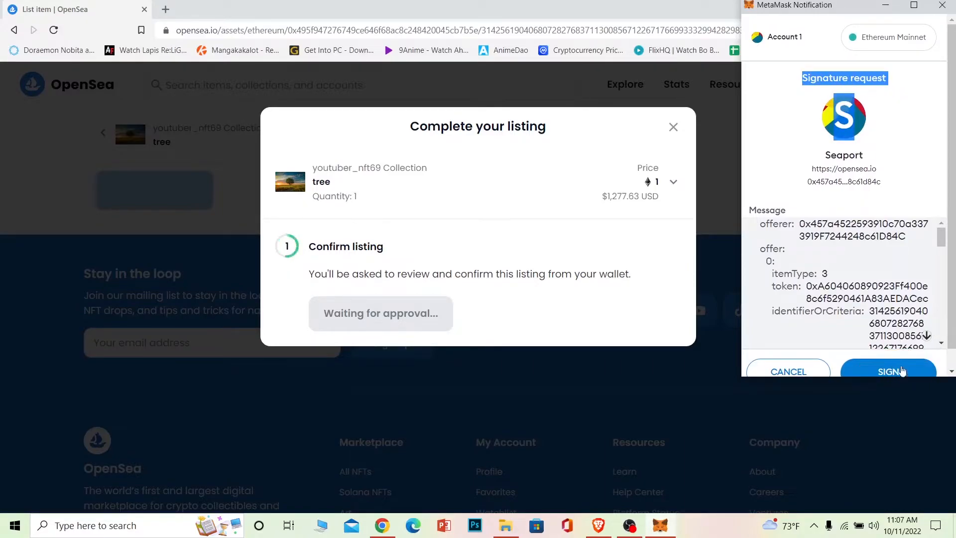
scroll(down, 3)
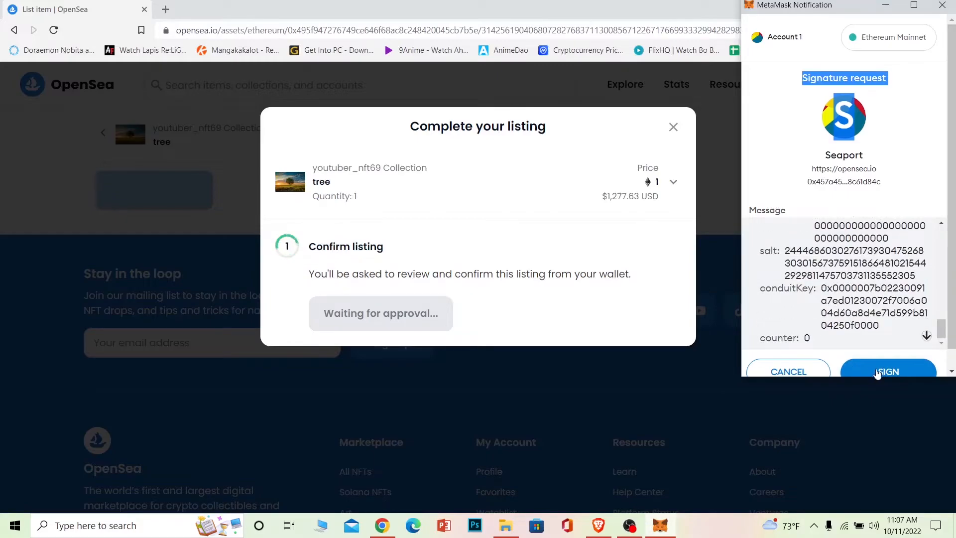
click(887, 372)
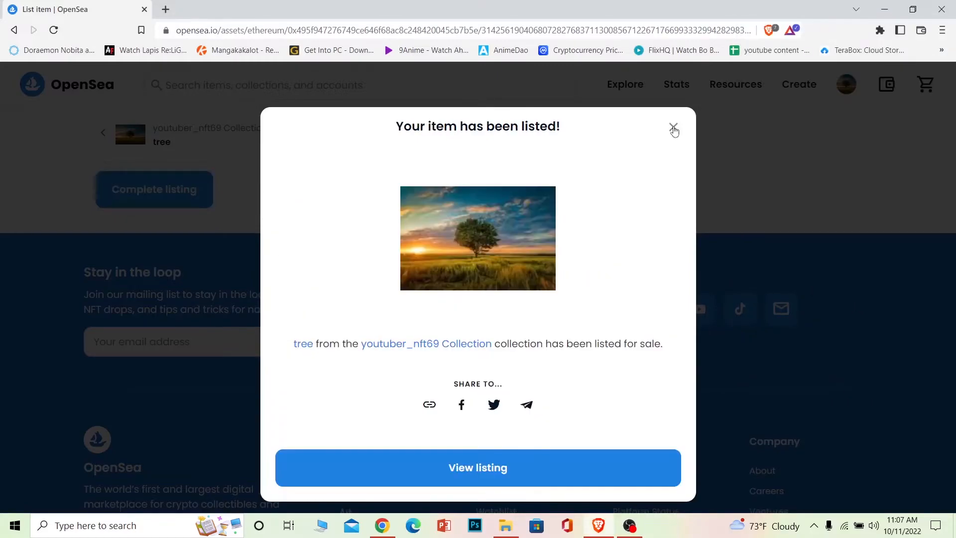
click(673, 130)
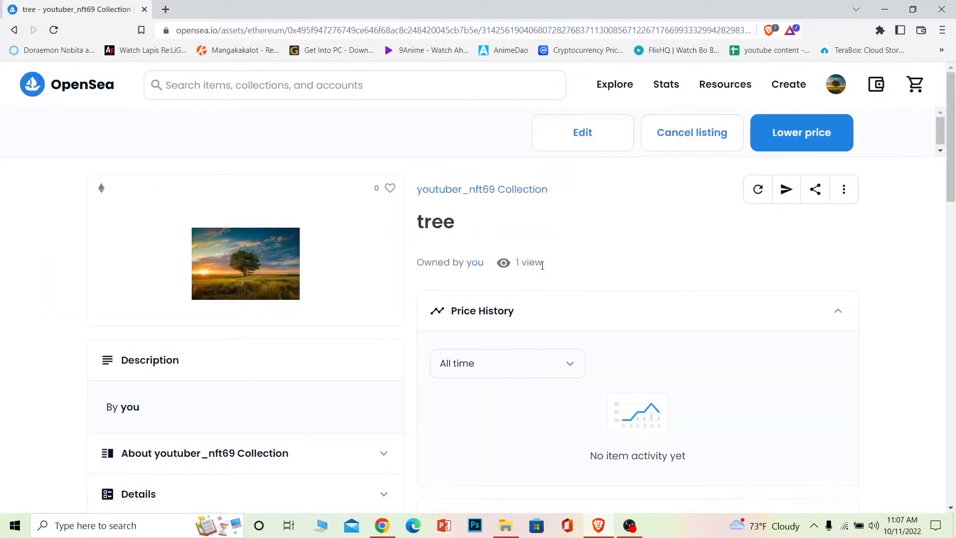
click(67, 85)
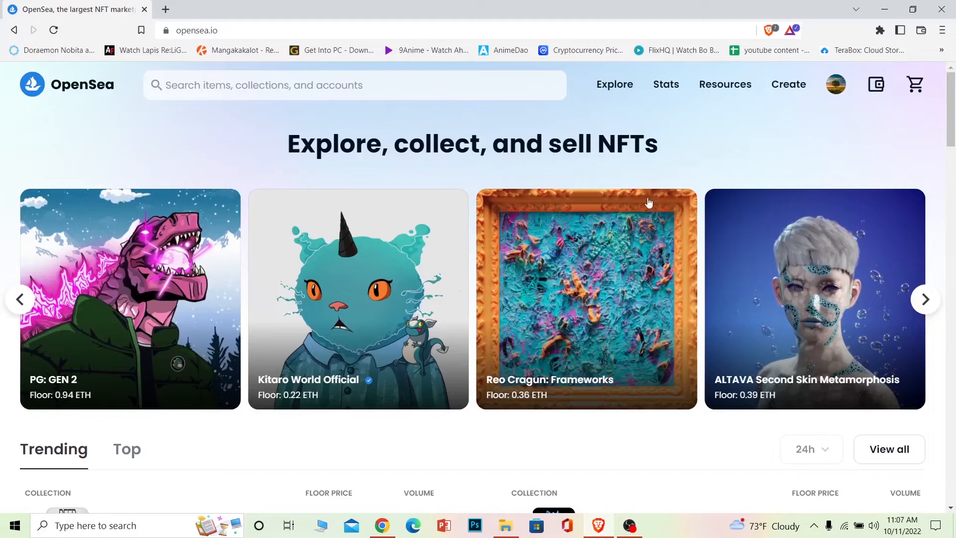
mouse_move(823, 178)
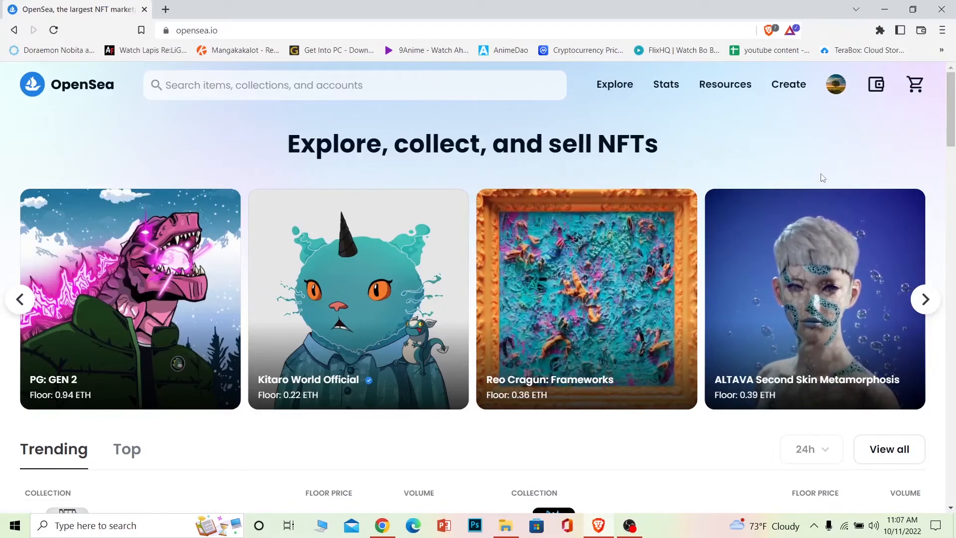